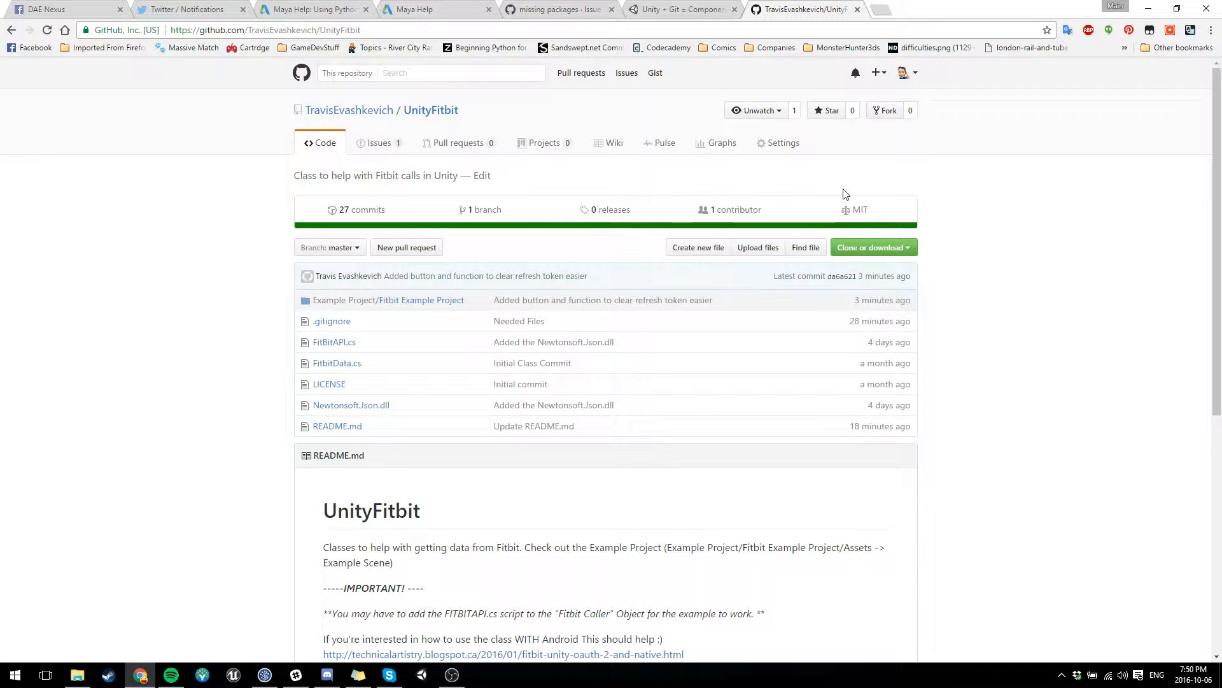
Copy the UnityFitbit repository URL from GitHub's 'Clone or download' menu.
left_click(869, 247)
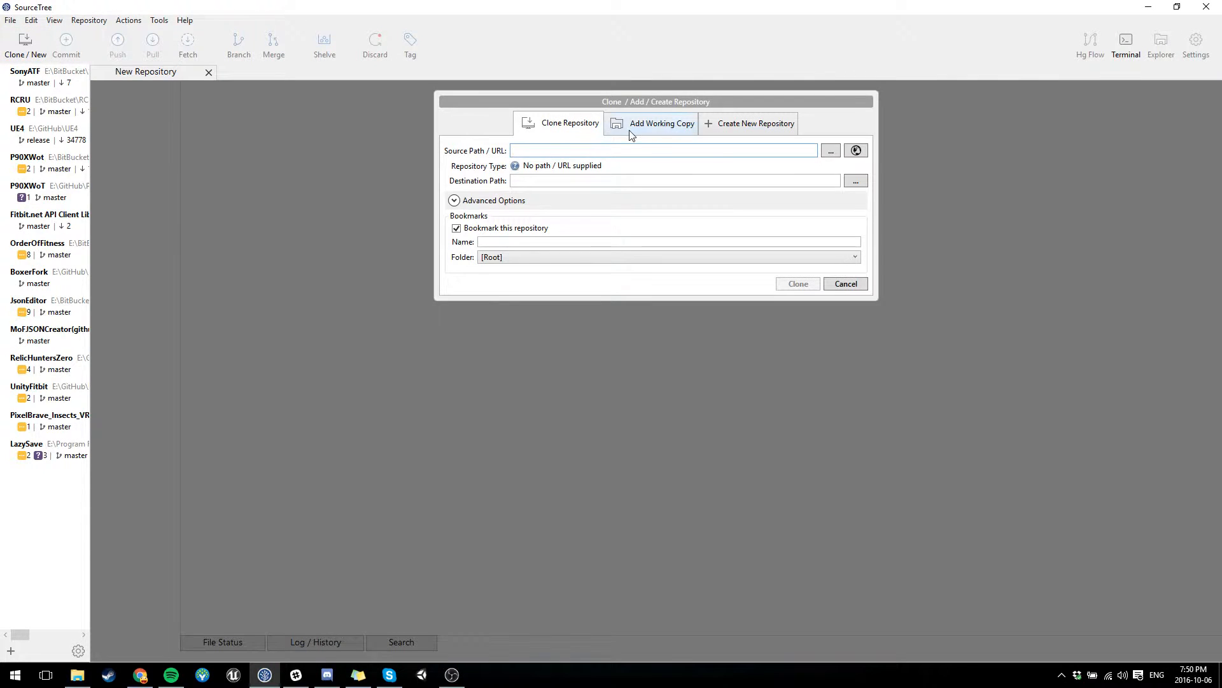
Clone the UnityFitbit .git URL into E:\GitHub\UnityFitbitTest via SourceTree's Clone/New form.
left_click(855, 180)
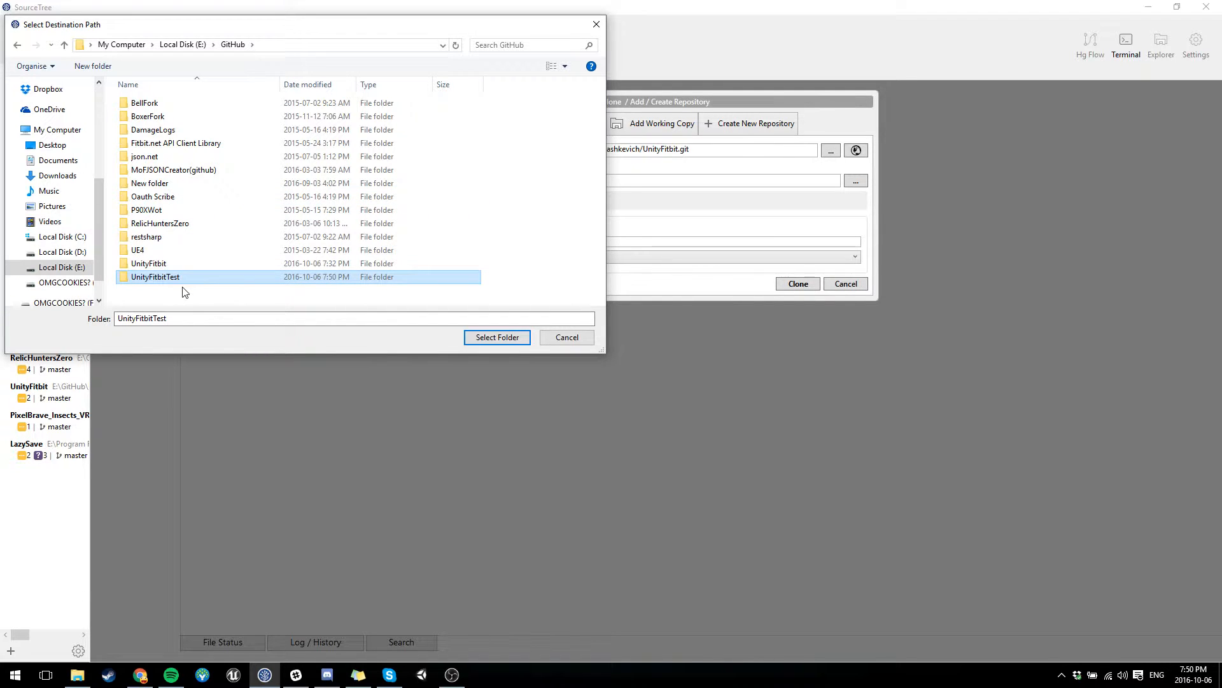
left_click(497, 337)
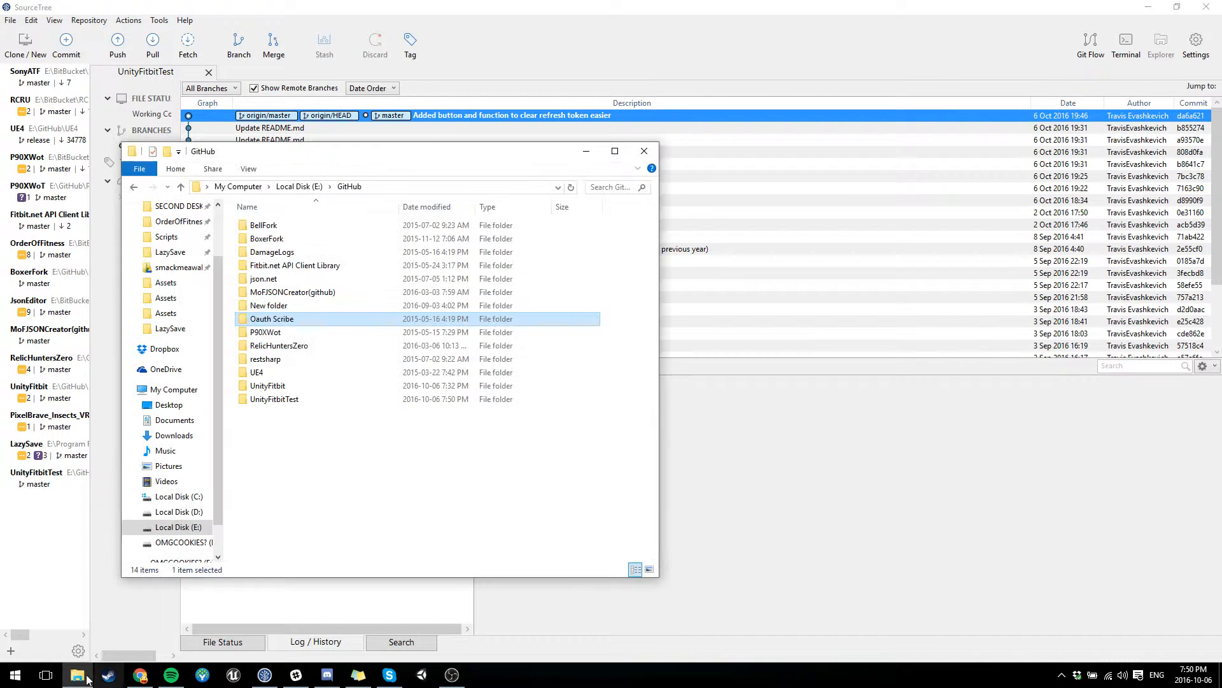
Open the UnityFitbitTest folder to launch the Fitbit Example Project in Unity.
double_click(273, 399)
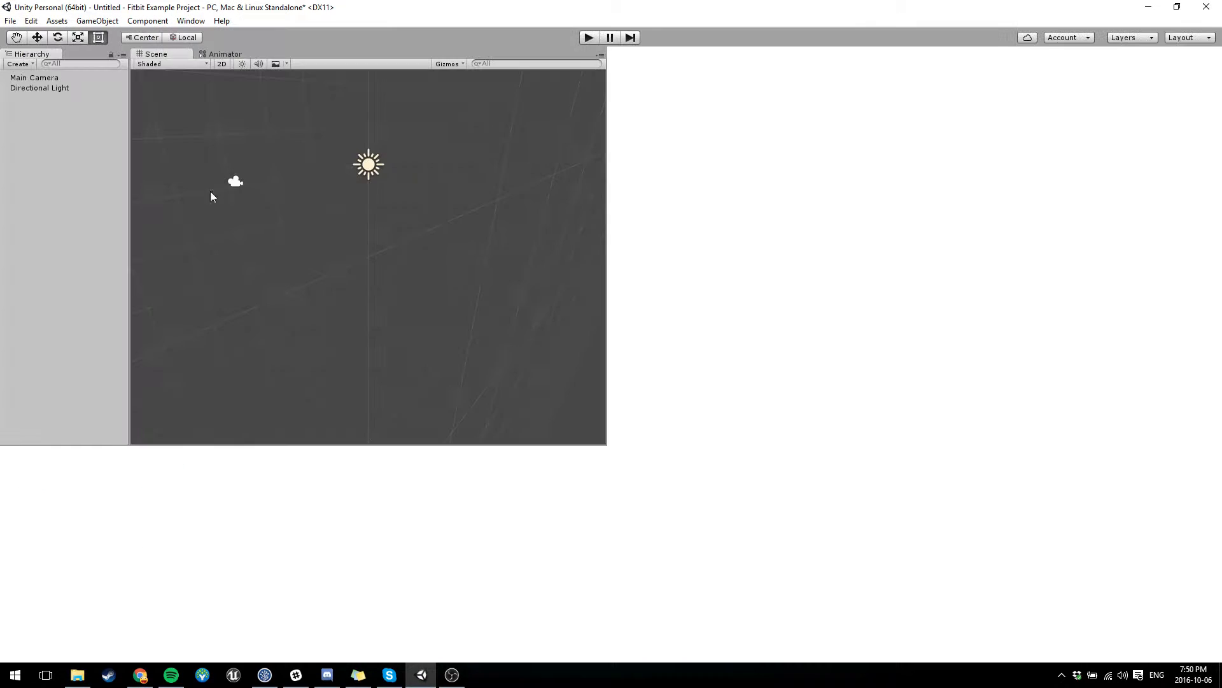
Load ExampleScene and select Fitbit Caller to reveal its missing script.
left_click(10, 20)
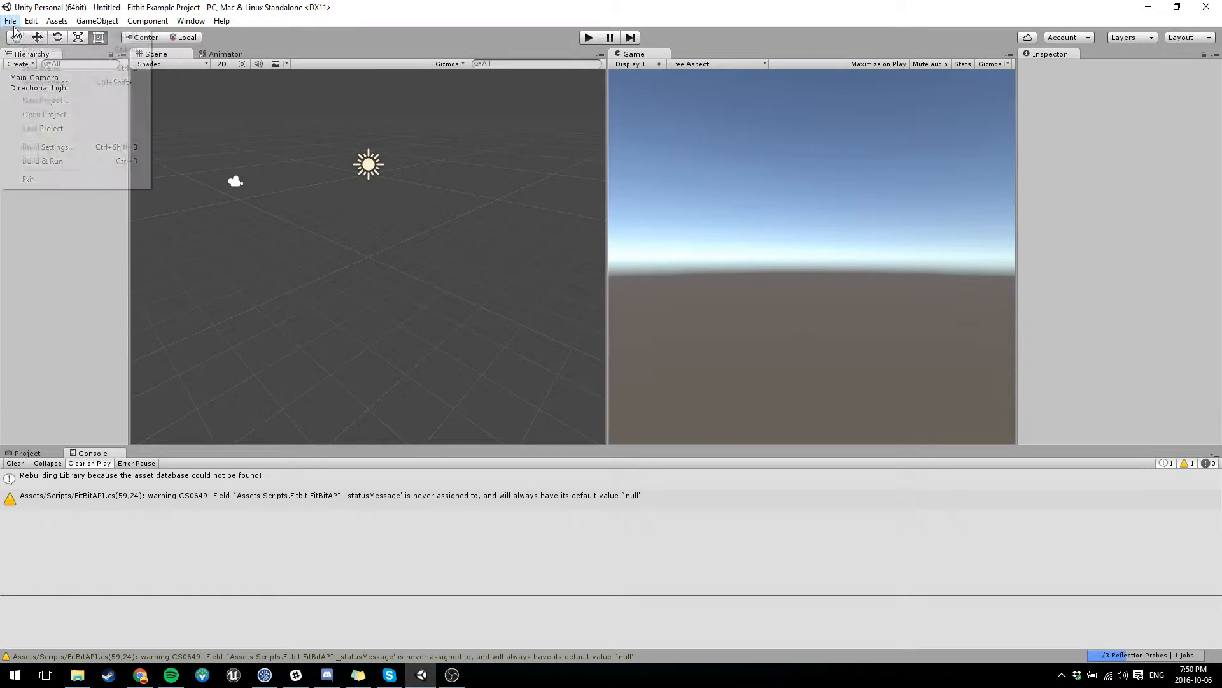
left_click(187, 145)
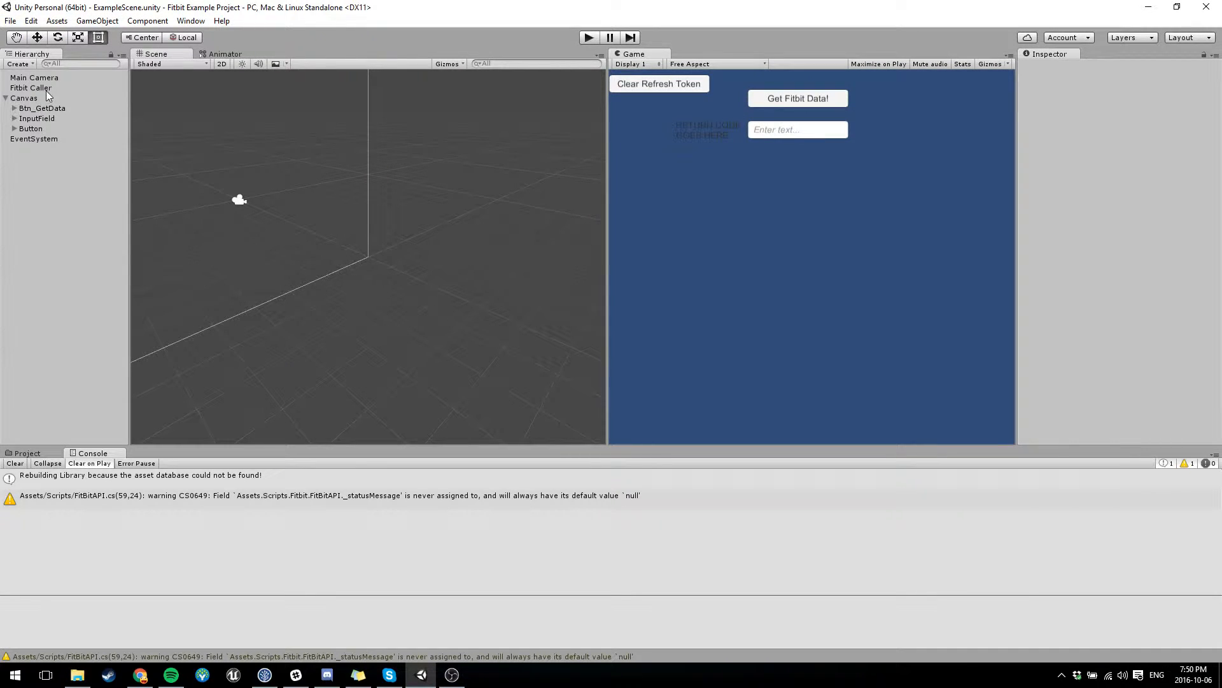
left_click(31, 87)
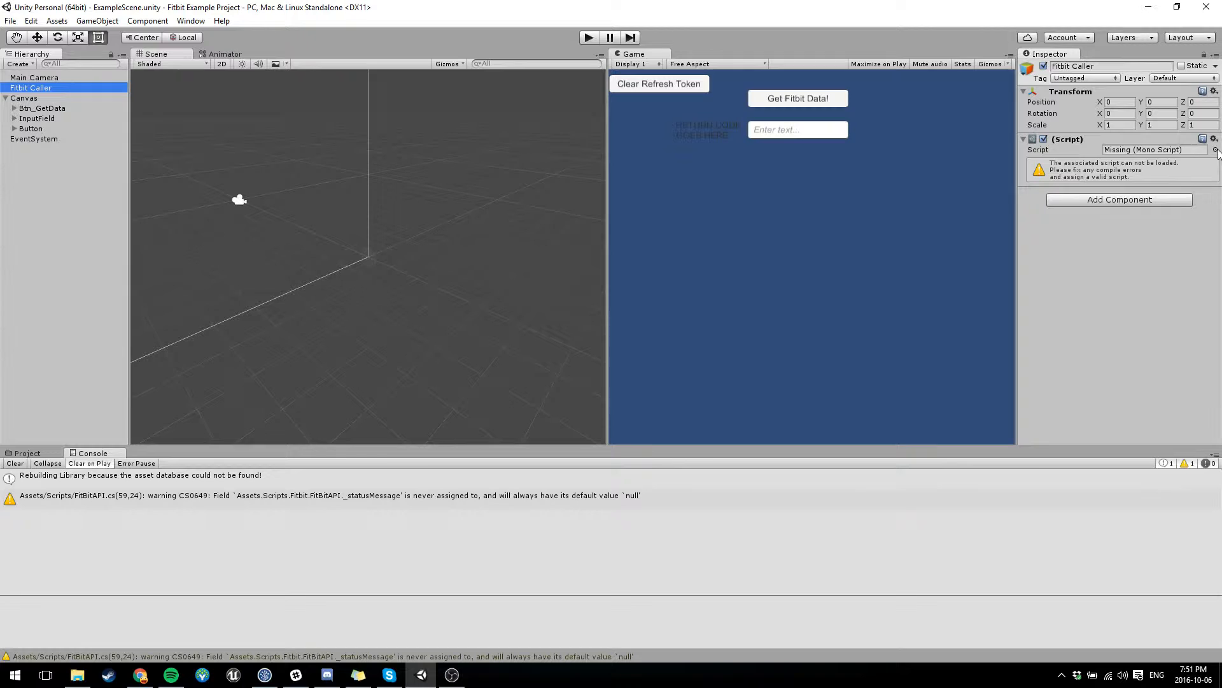
Open the Select MonoScript picker for Fitbit Caller's missing Script field.
left_click(1213, 149)
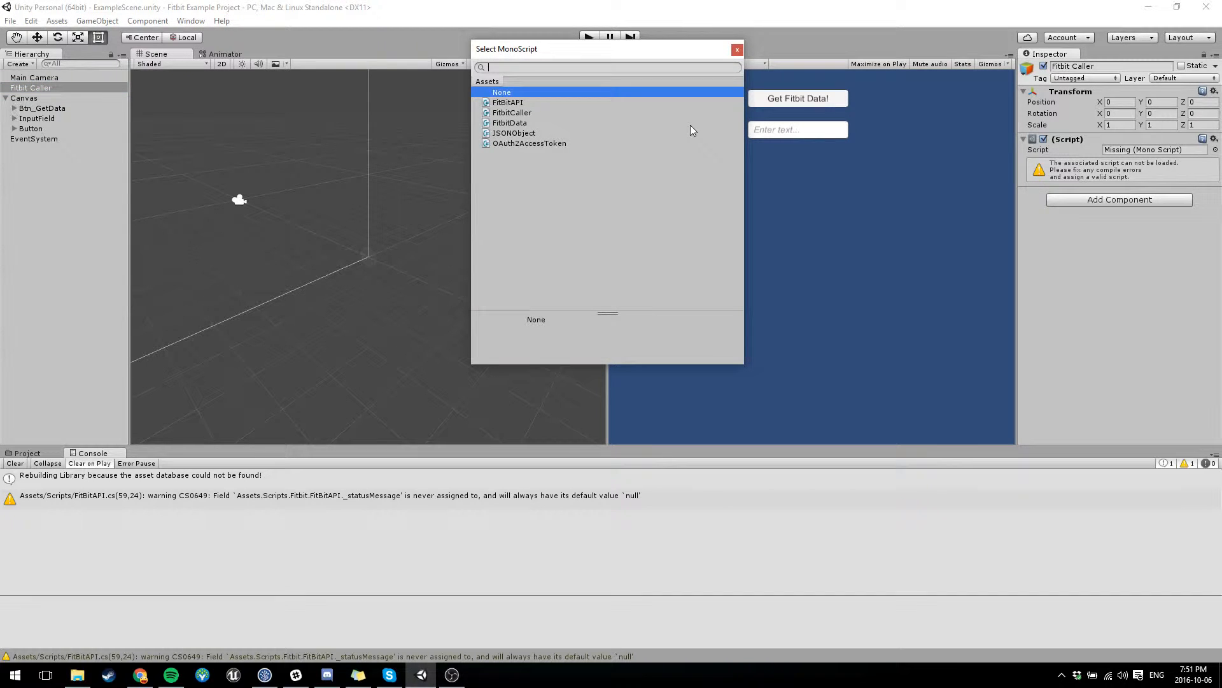
mouse_move(527, 108)
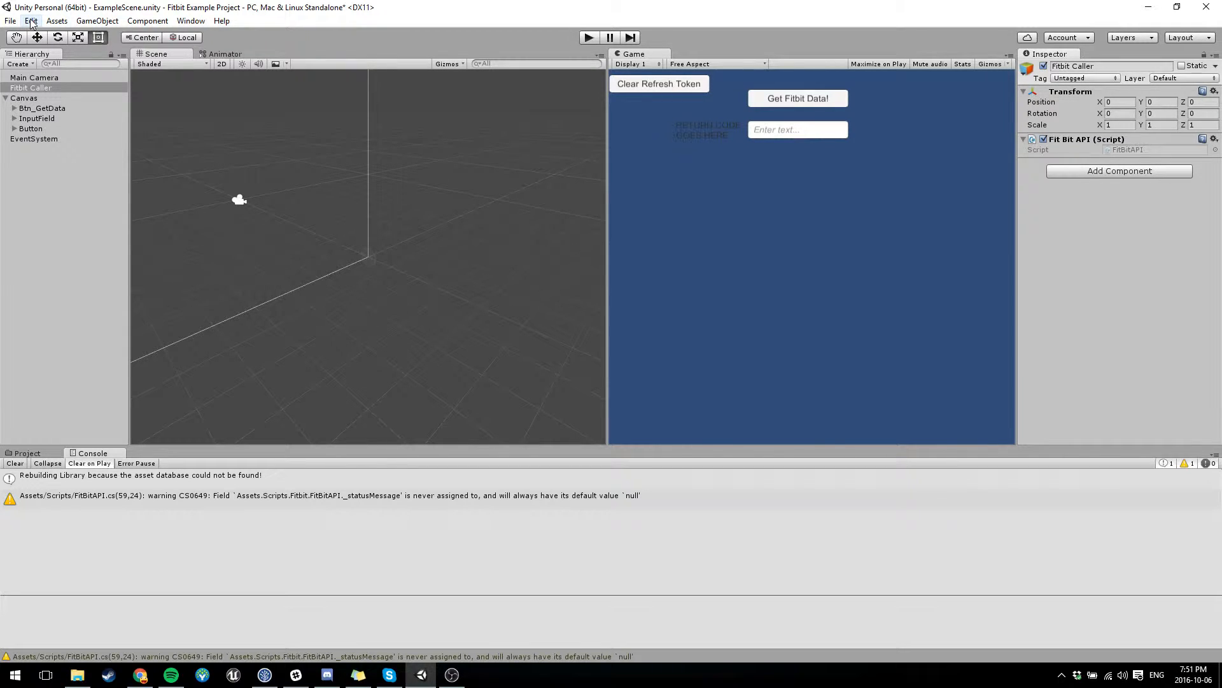
mouse_move(188, 518)
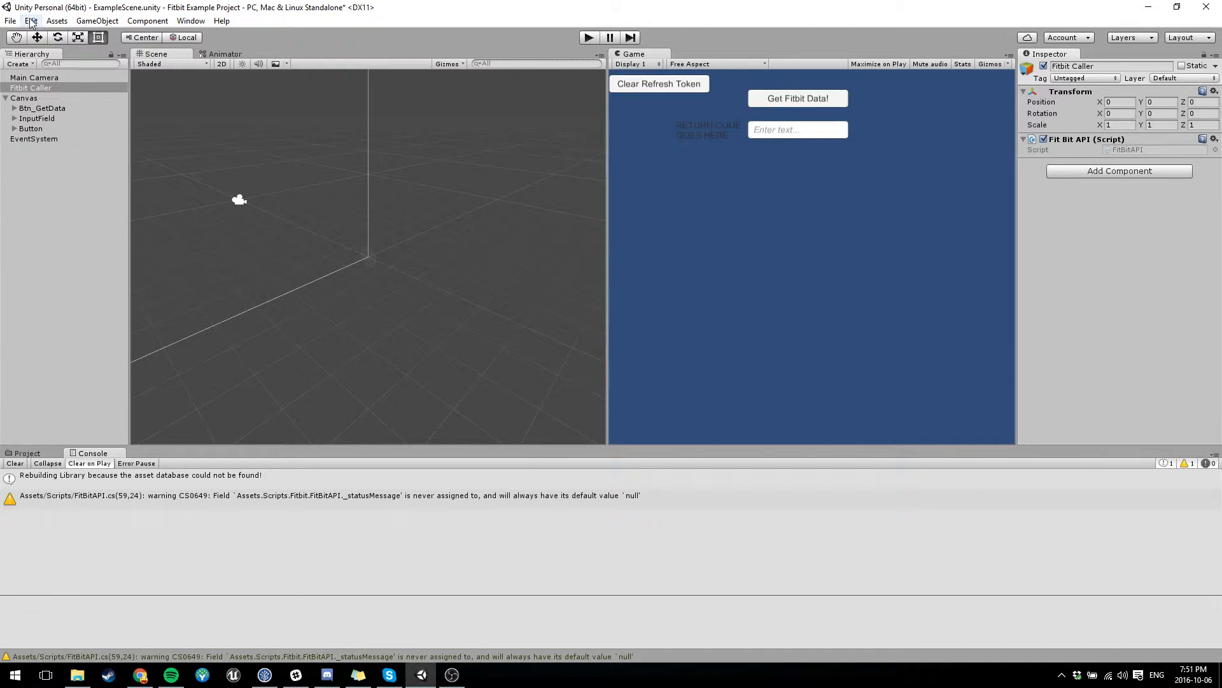
Set Api Compatibility Level to .NET 2.0 in Player Settings and close Build Settings.
left_click(31, 20)
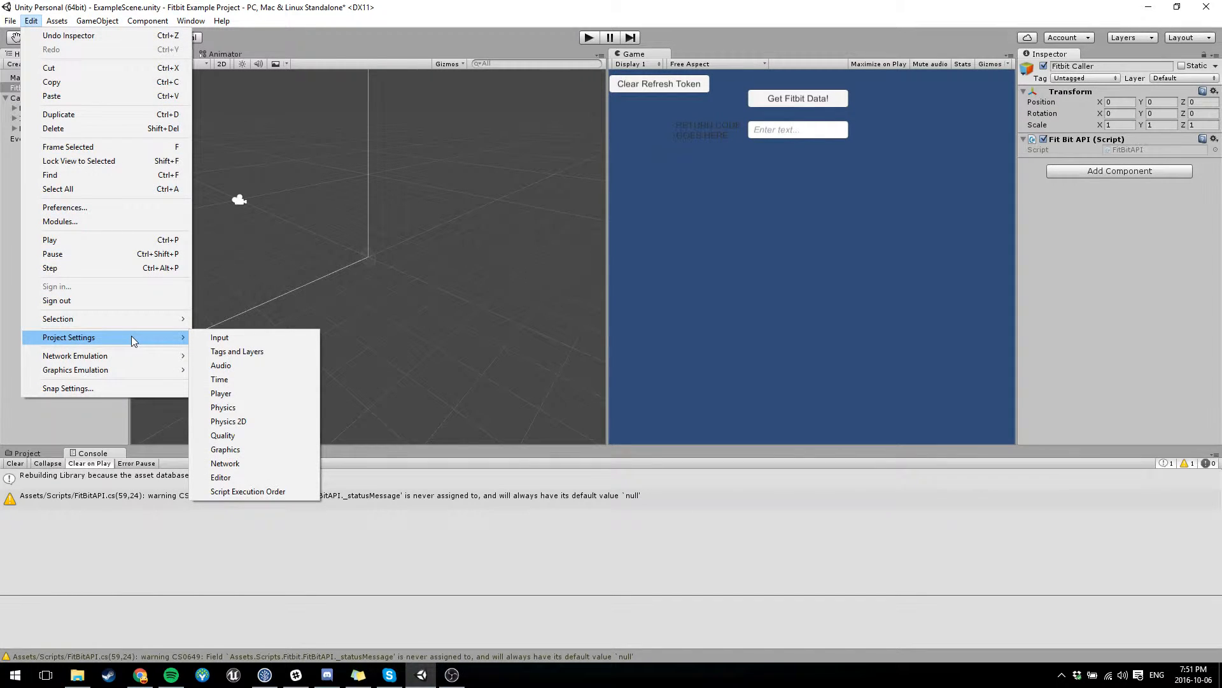
left_click(10, 20)
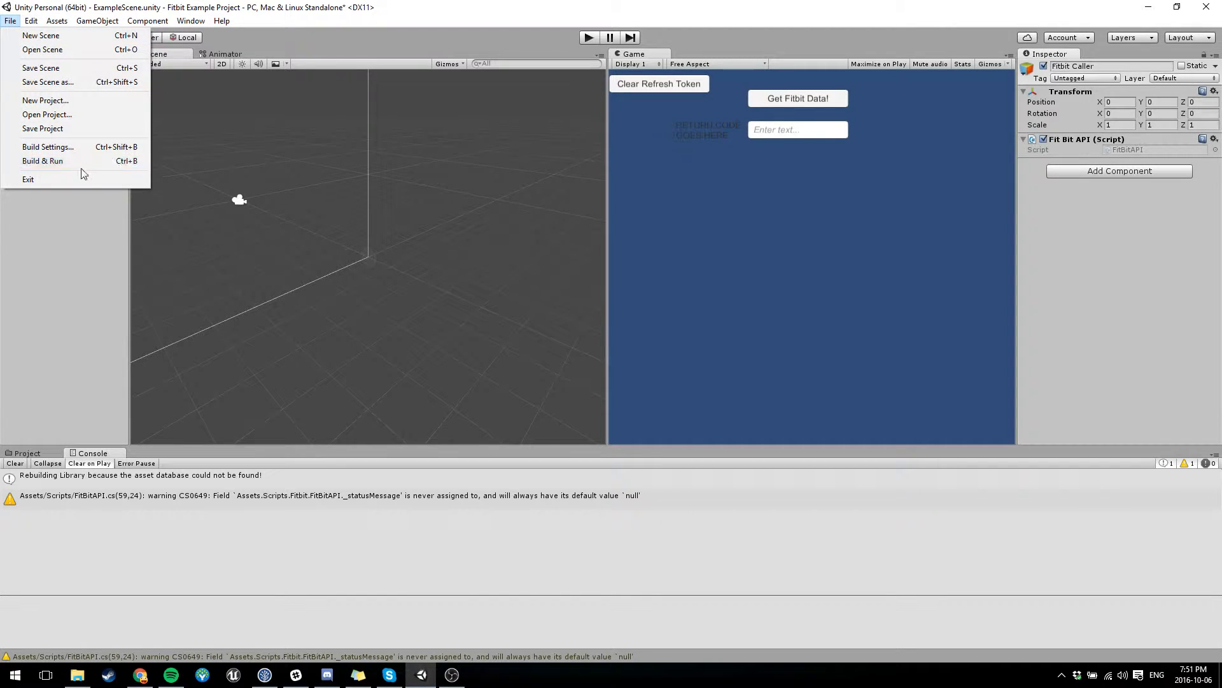
left_click(48, 147)
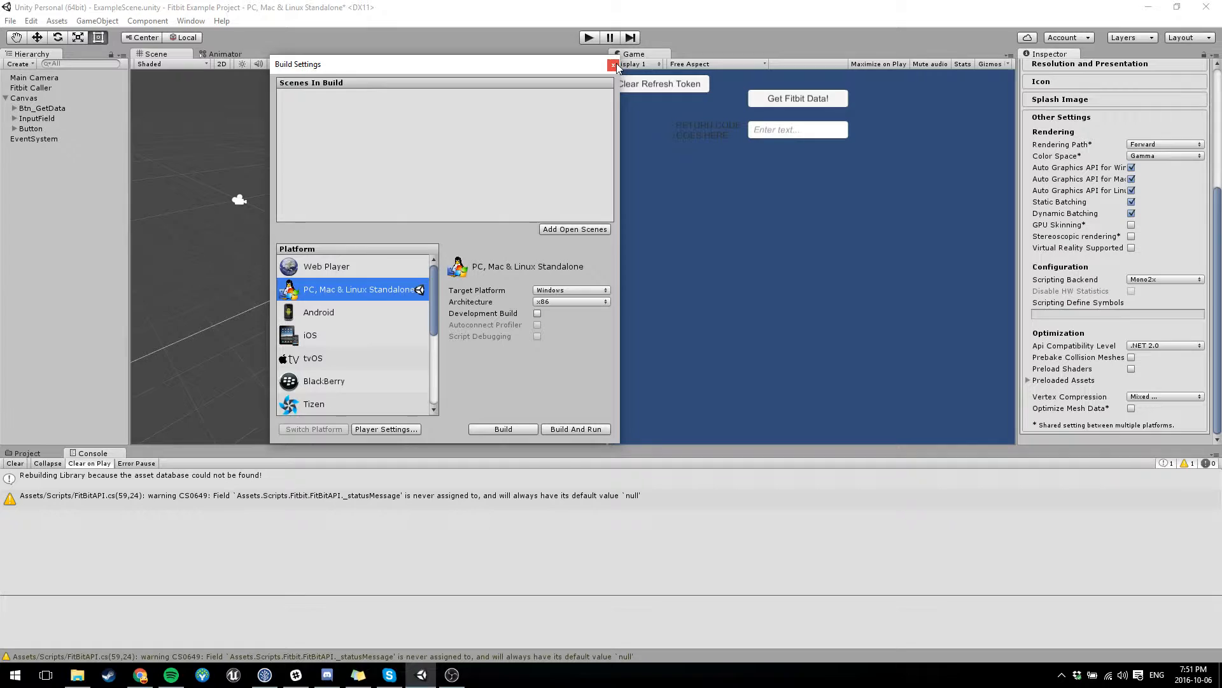
left_click(614, 64)
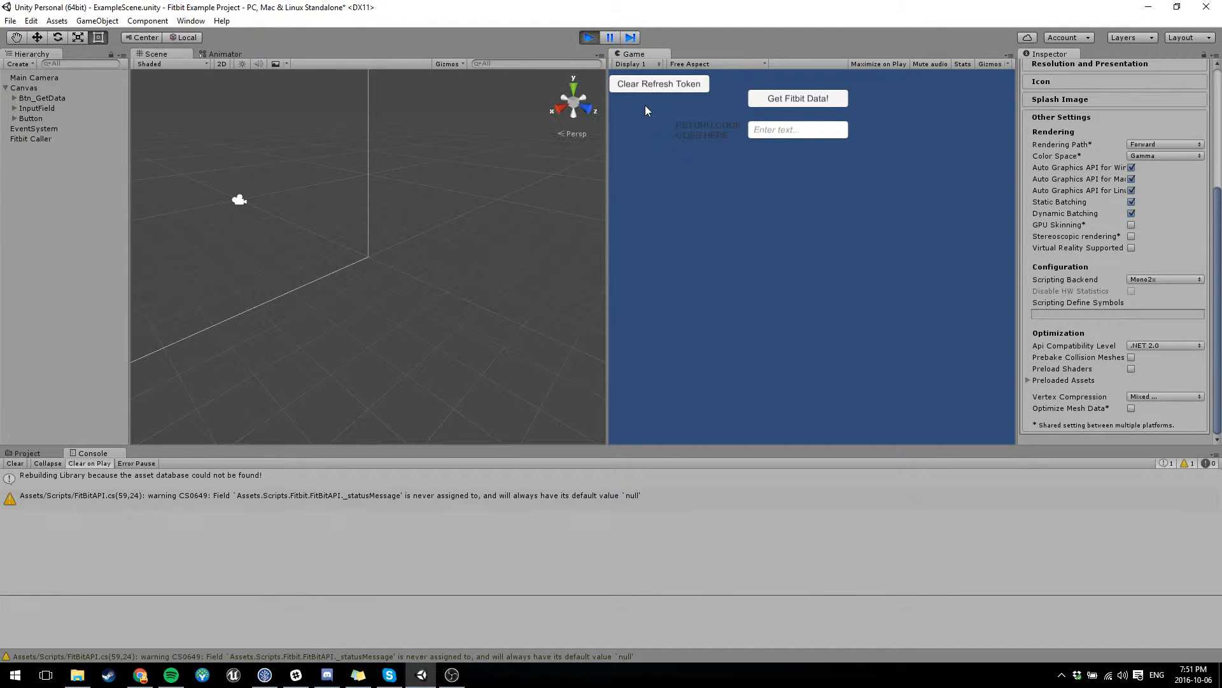
Clear the stored Fitbit refresh token and paste the new authorization code.
left_click(659, 83)
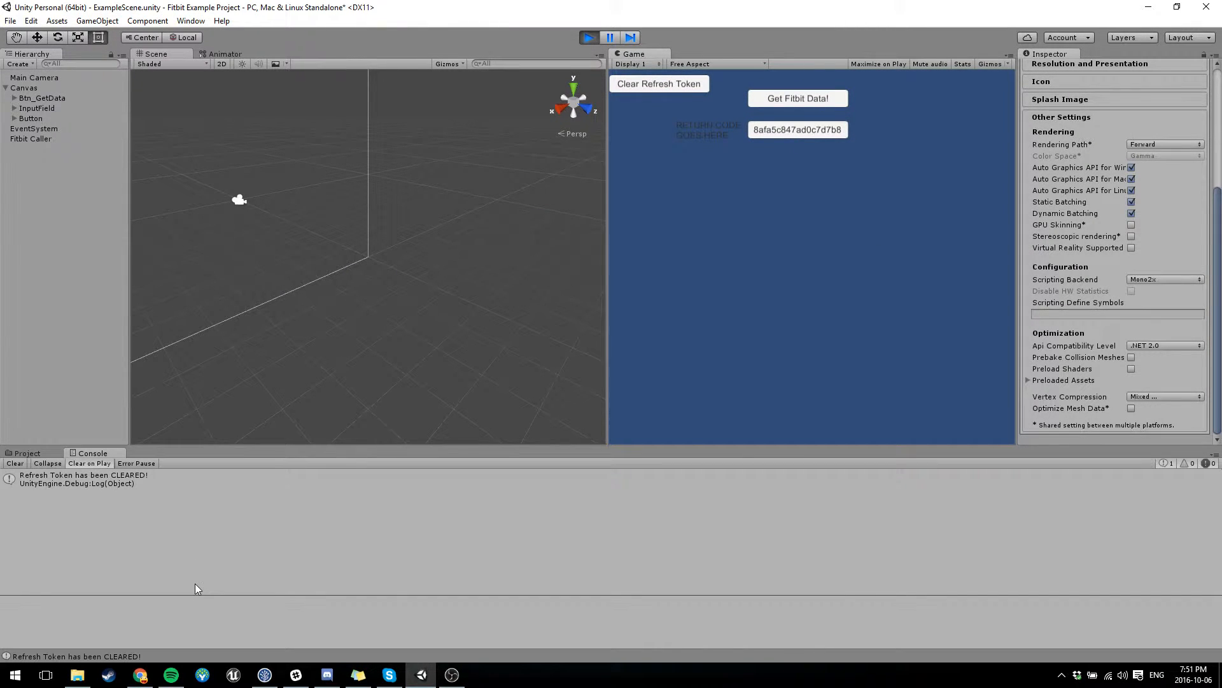
mouse_move(153, 535)
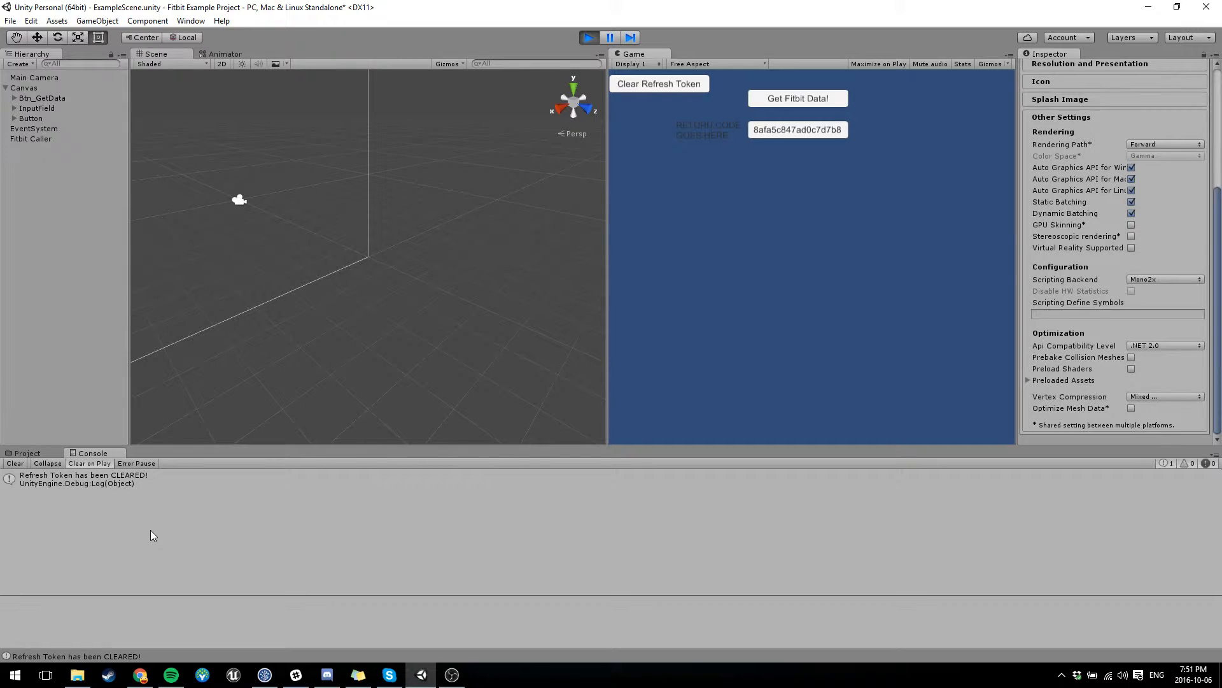
left_click(796, 98)
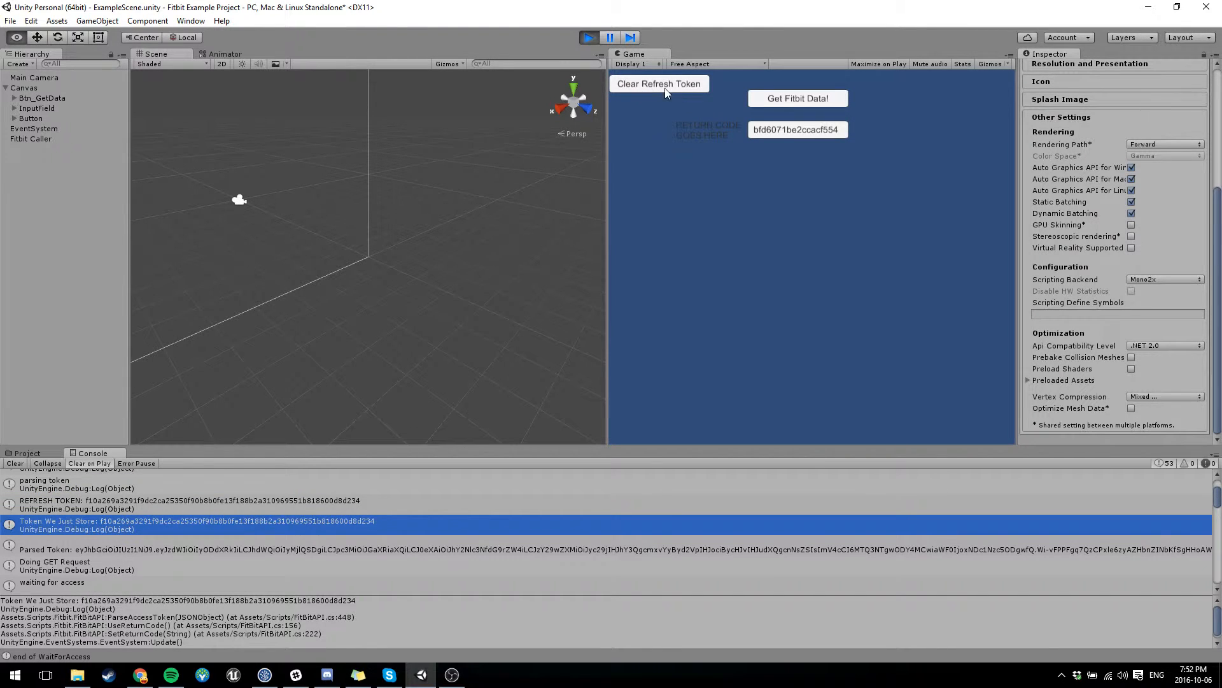
mouse_move(218, 552)
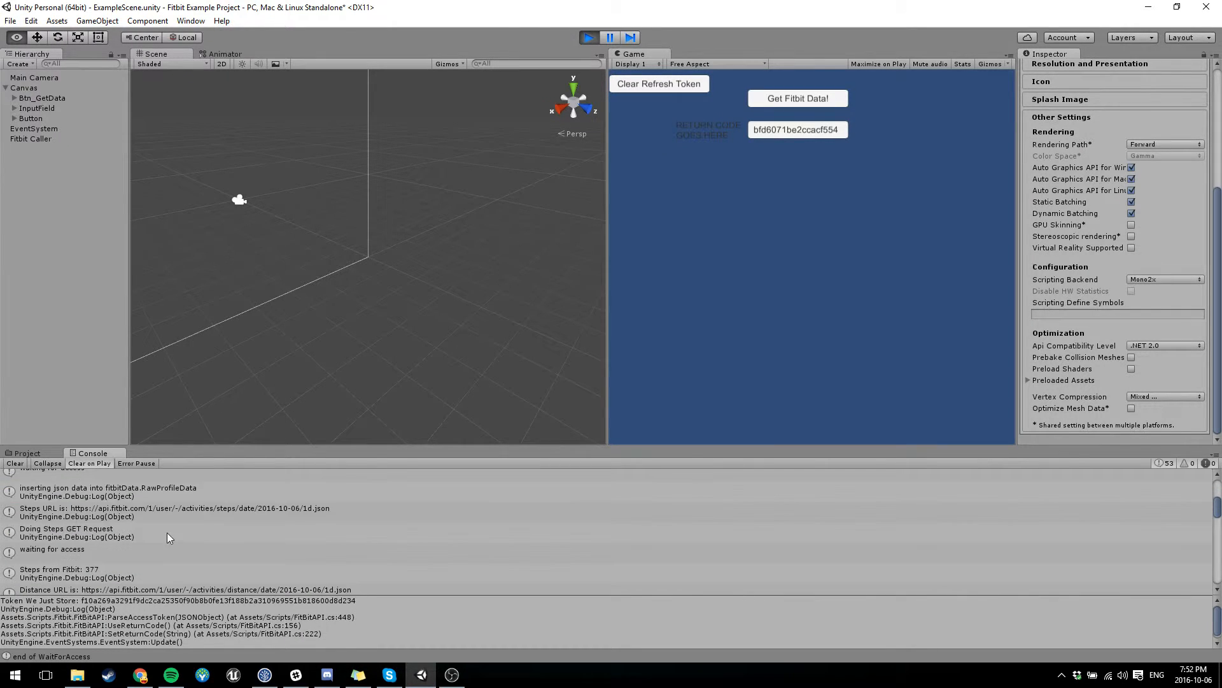
Inspect the Console logs for the stored token, 377 steps, calories and sleep minutes.
left_click(179, 508)
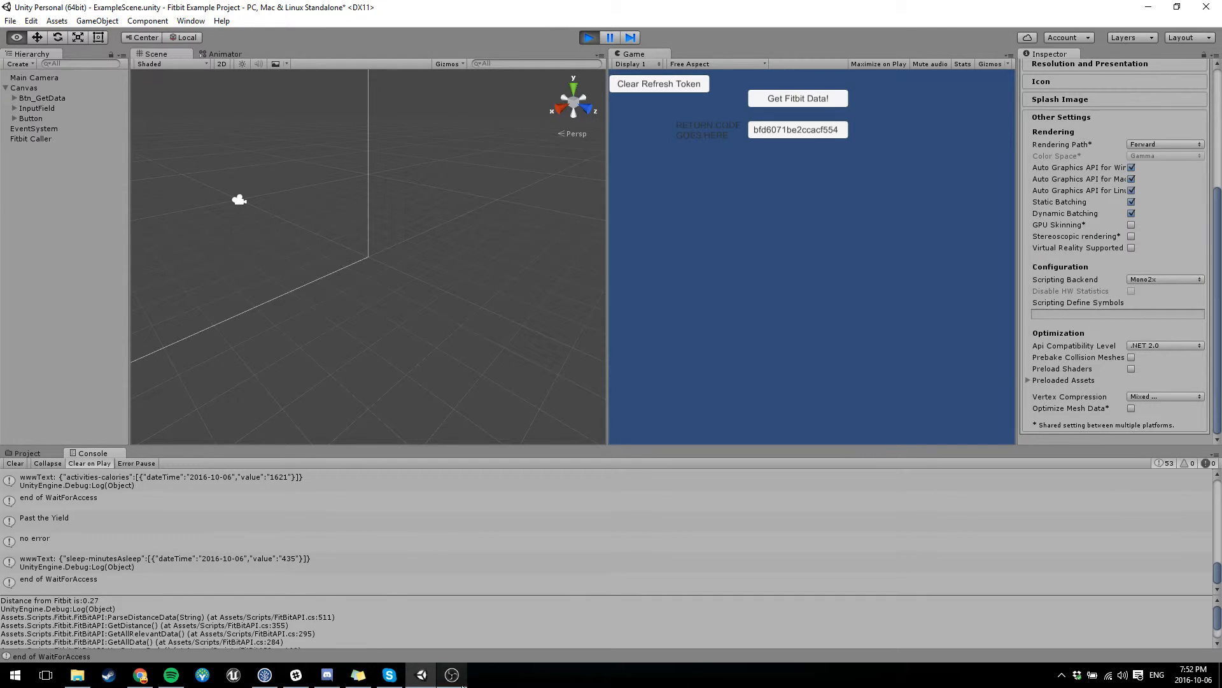
mouse_move(451, 674)
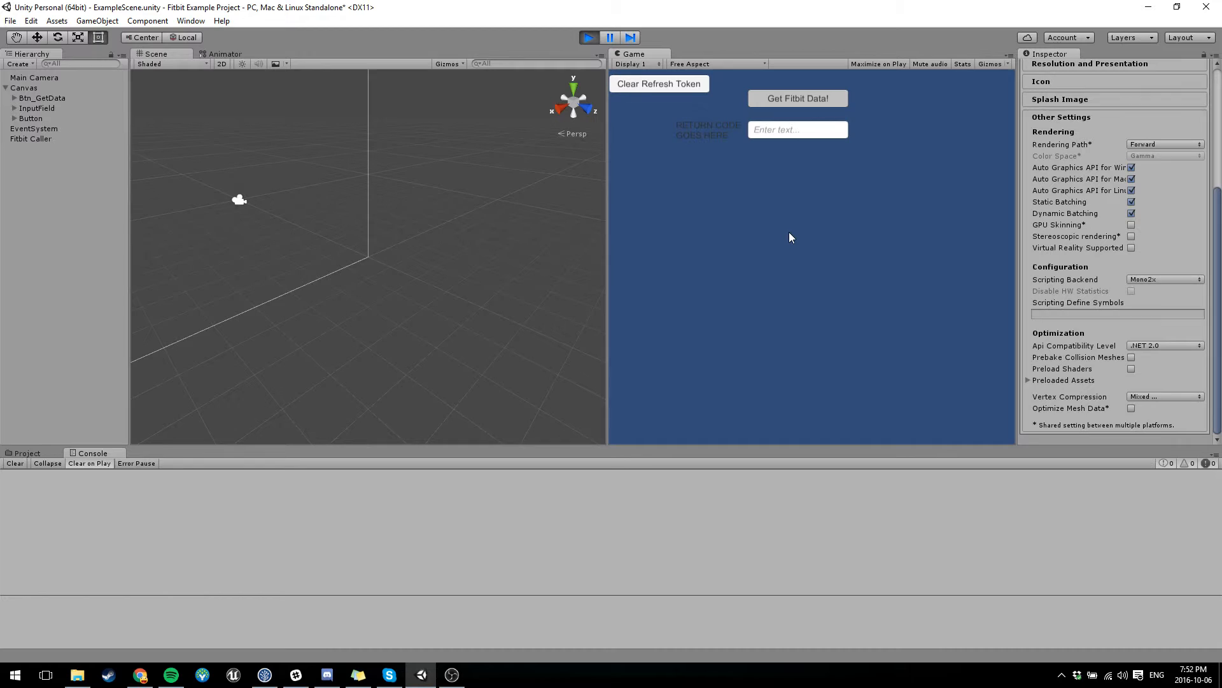
mouse_move(175, 514)
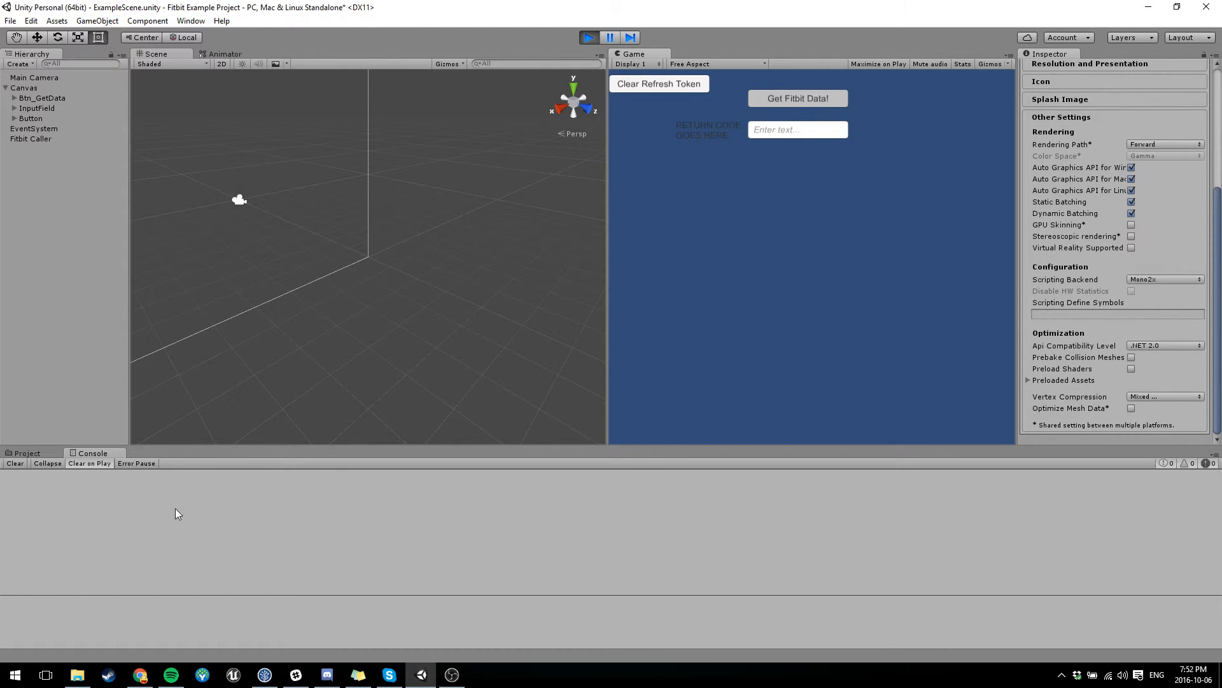
Press Get Fitbit Data in the restarted scene to log 1622 calories and 435 minutes asleep.
left_click(796, 97)
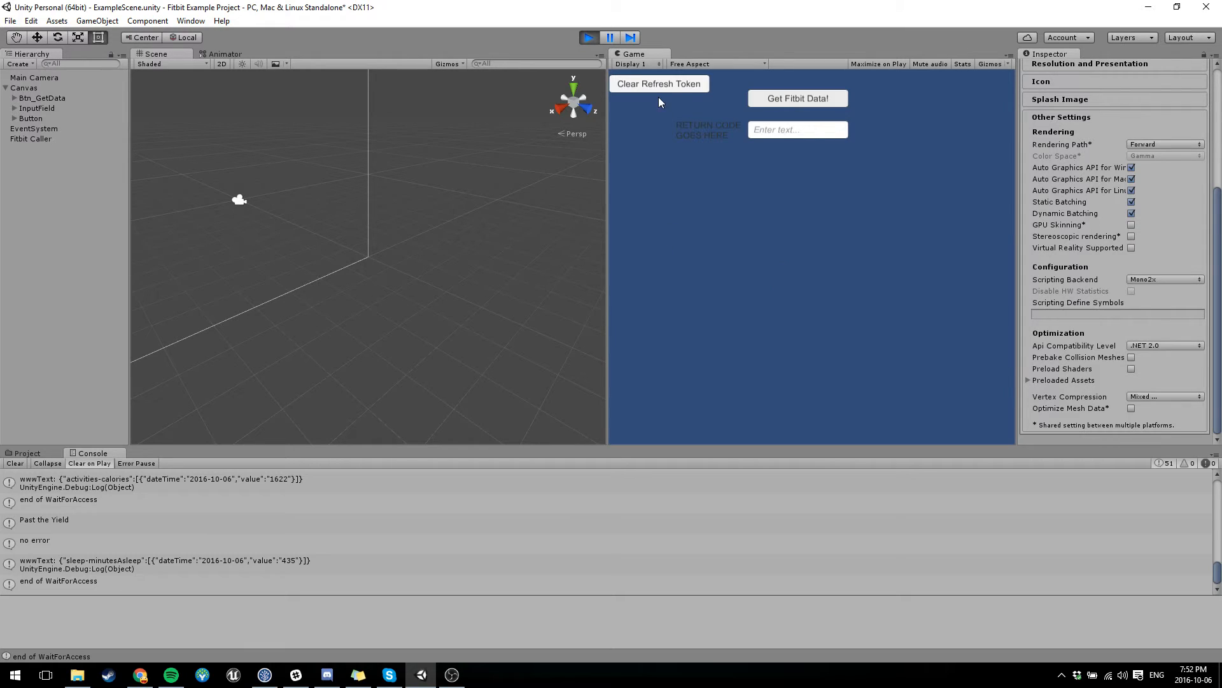
mouse_move(643, 205)
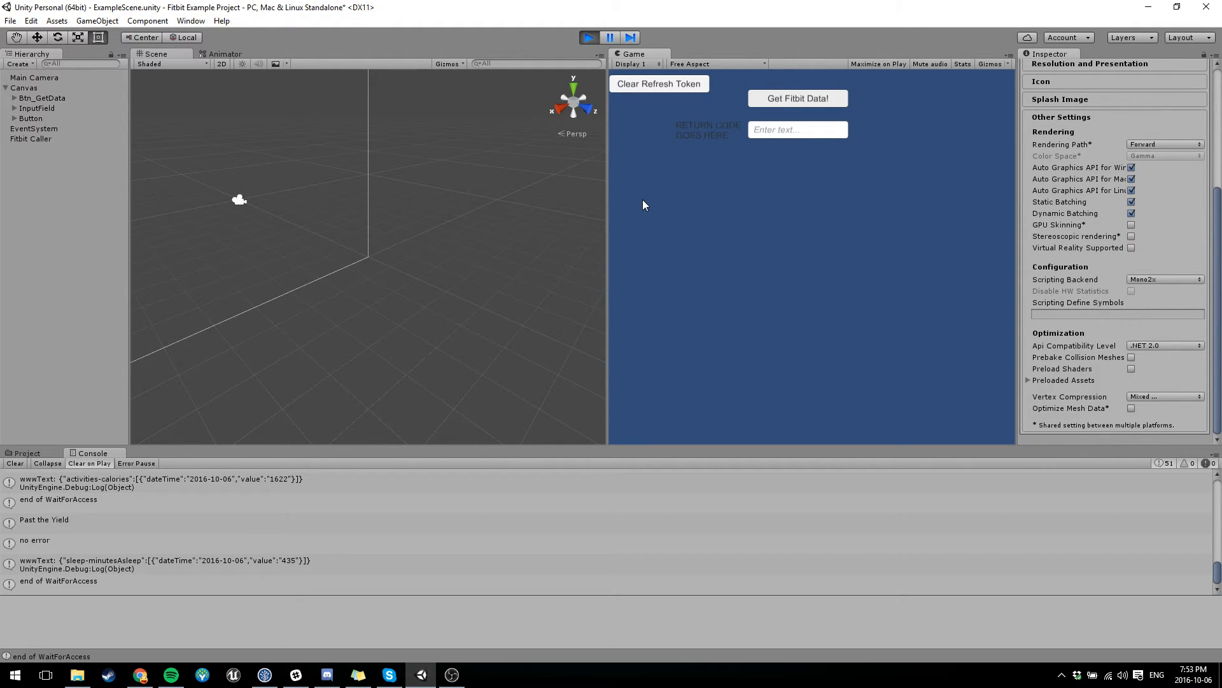
mouse_move(513, 266)
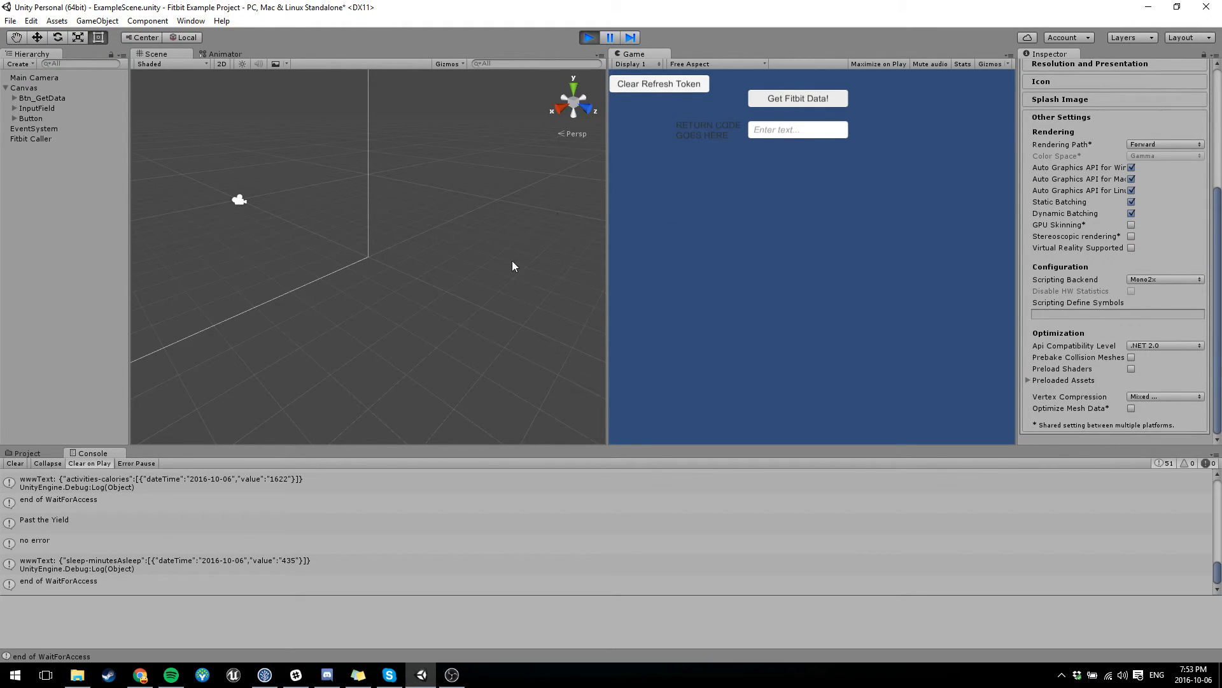